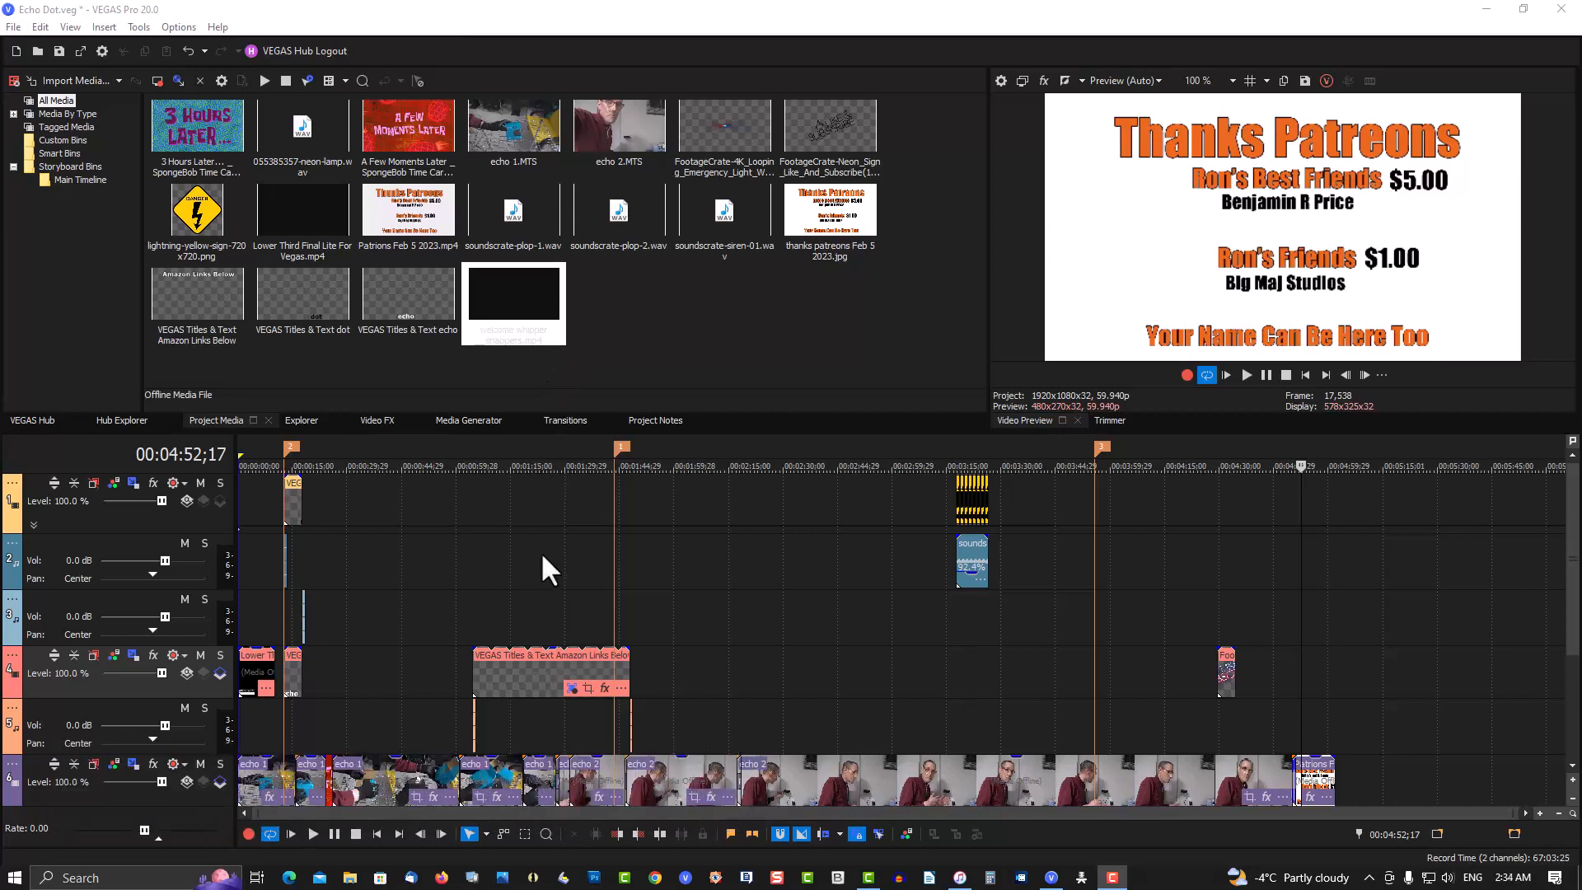
pyautogui.moveTo(558, 556)
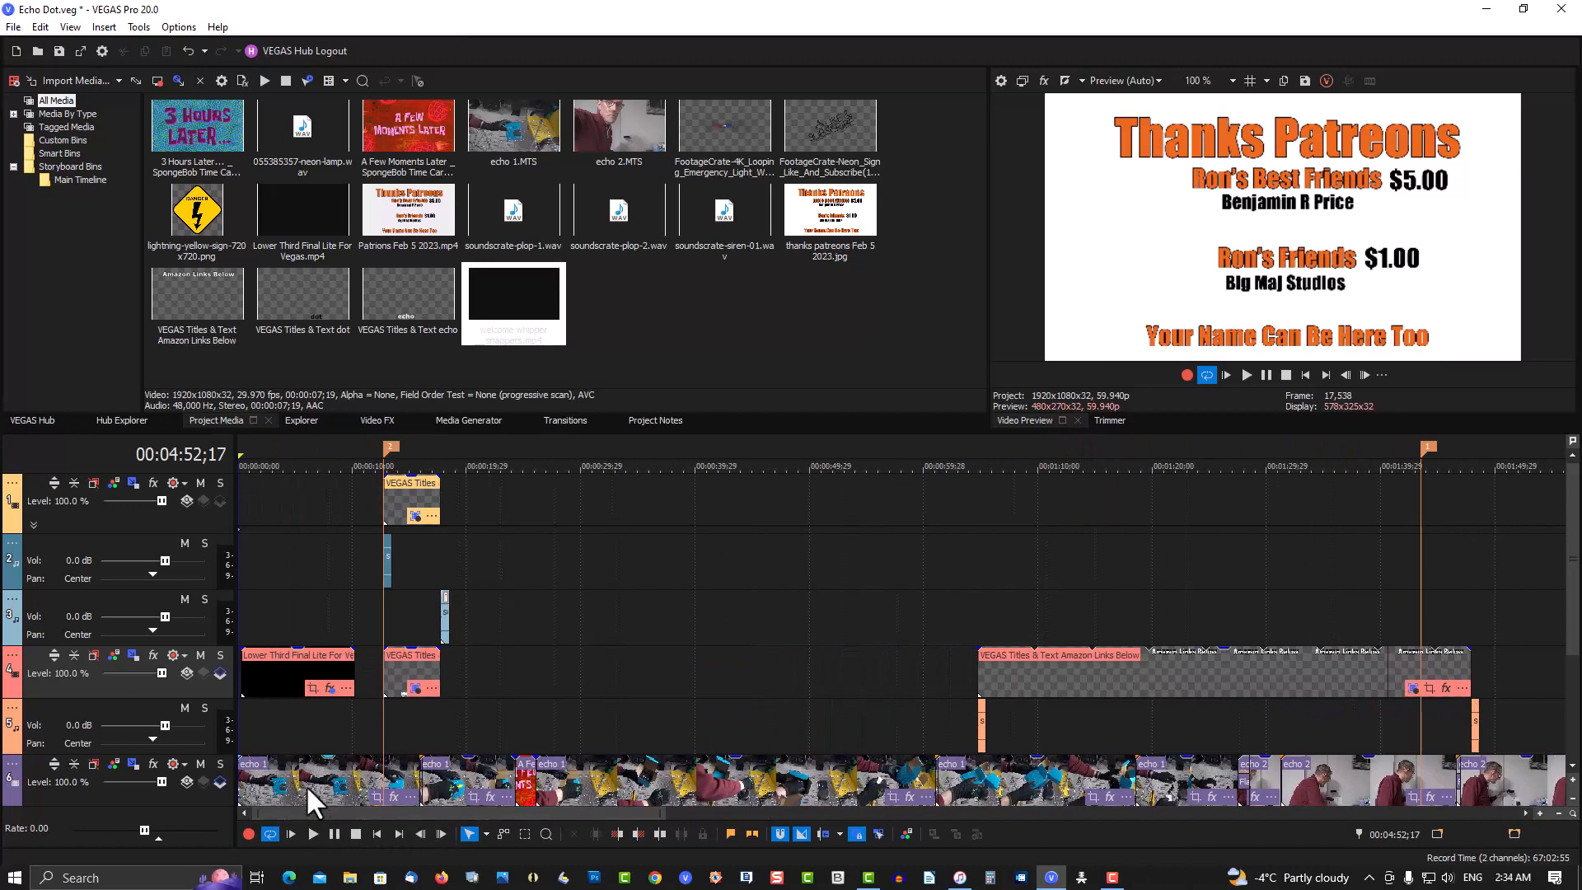
pyautogui.moveTo(261, 802)
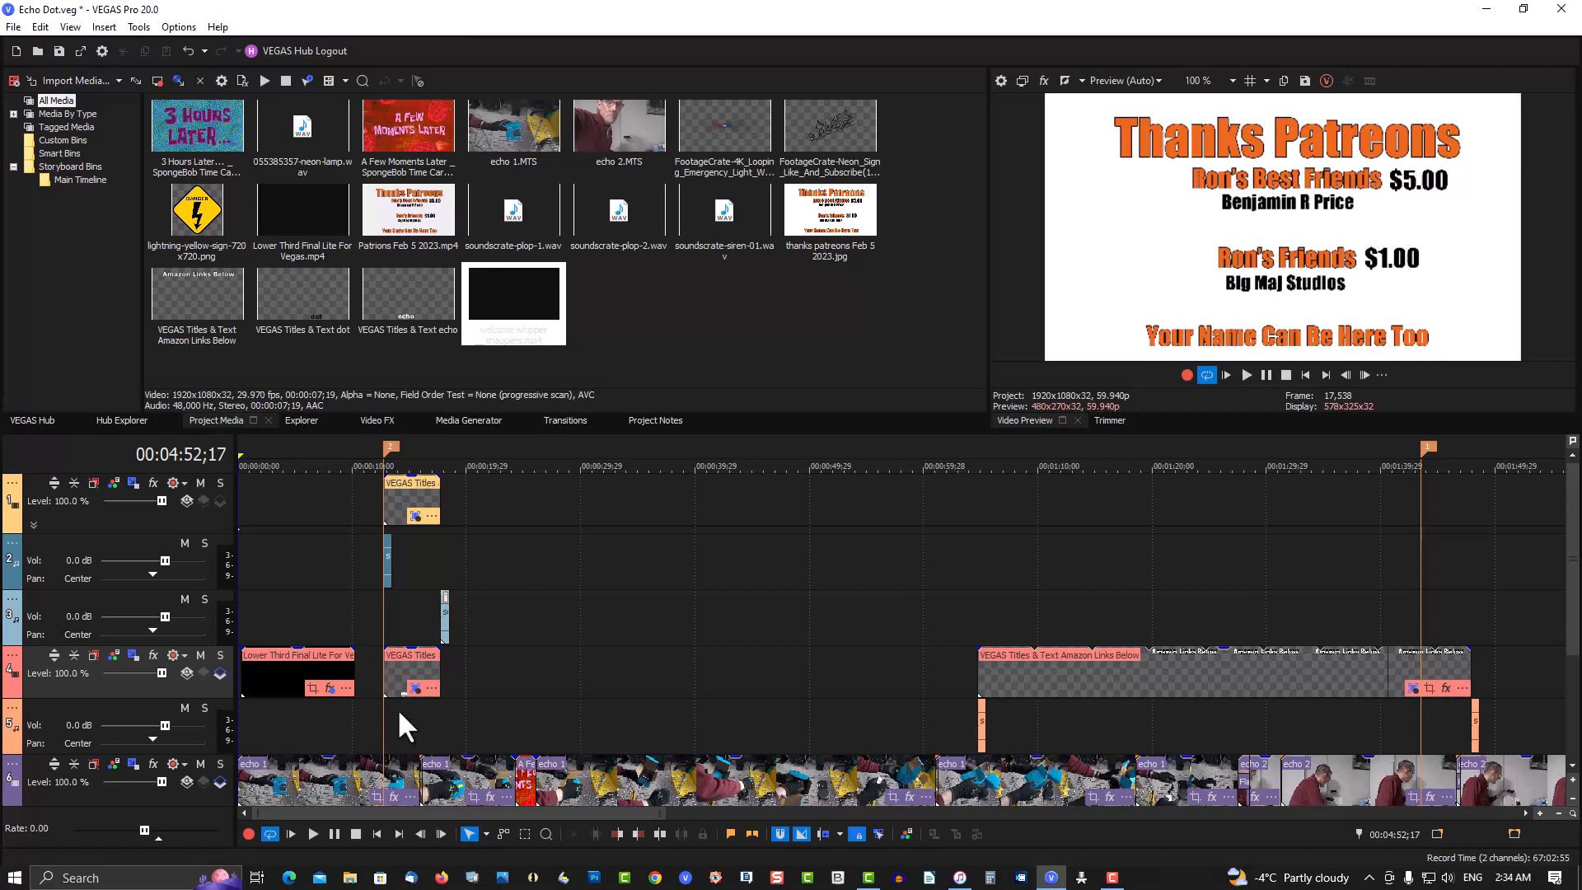
pyautogui.moveTo(519, 585)
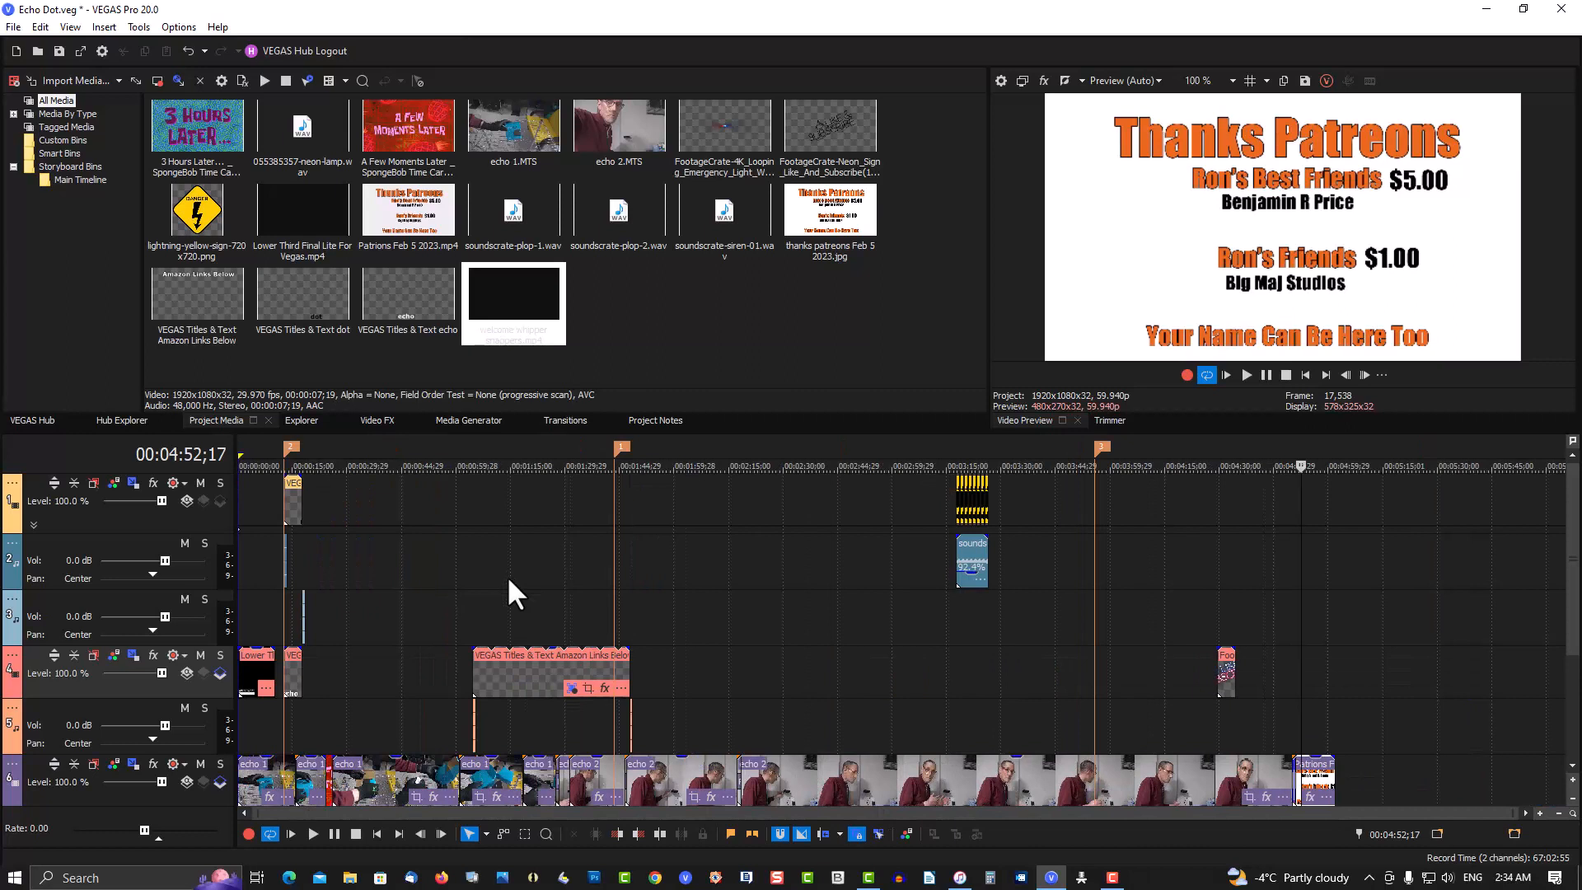
pyautogui.moveTo(600, 614)
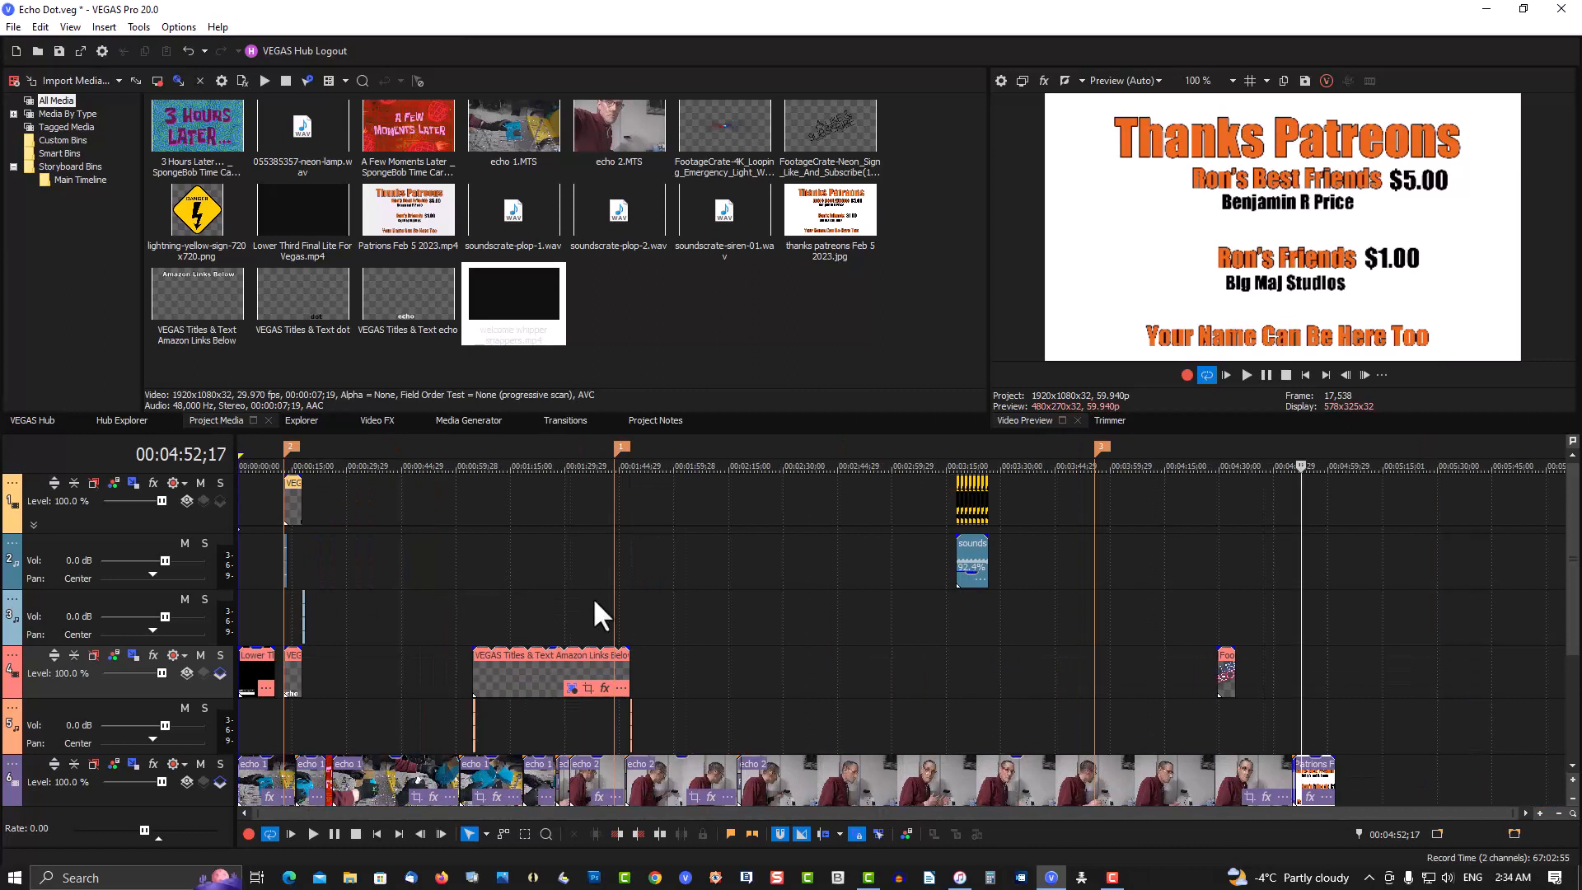
pyautogui.moveTo(646, 600)
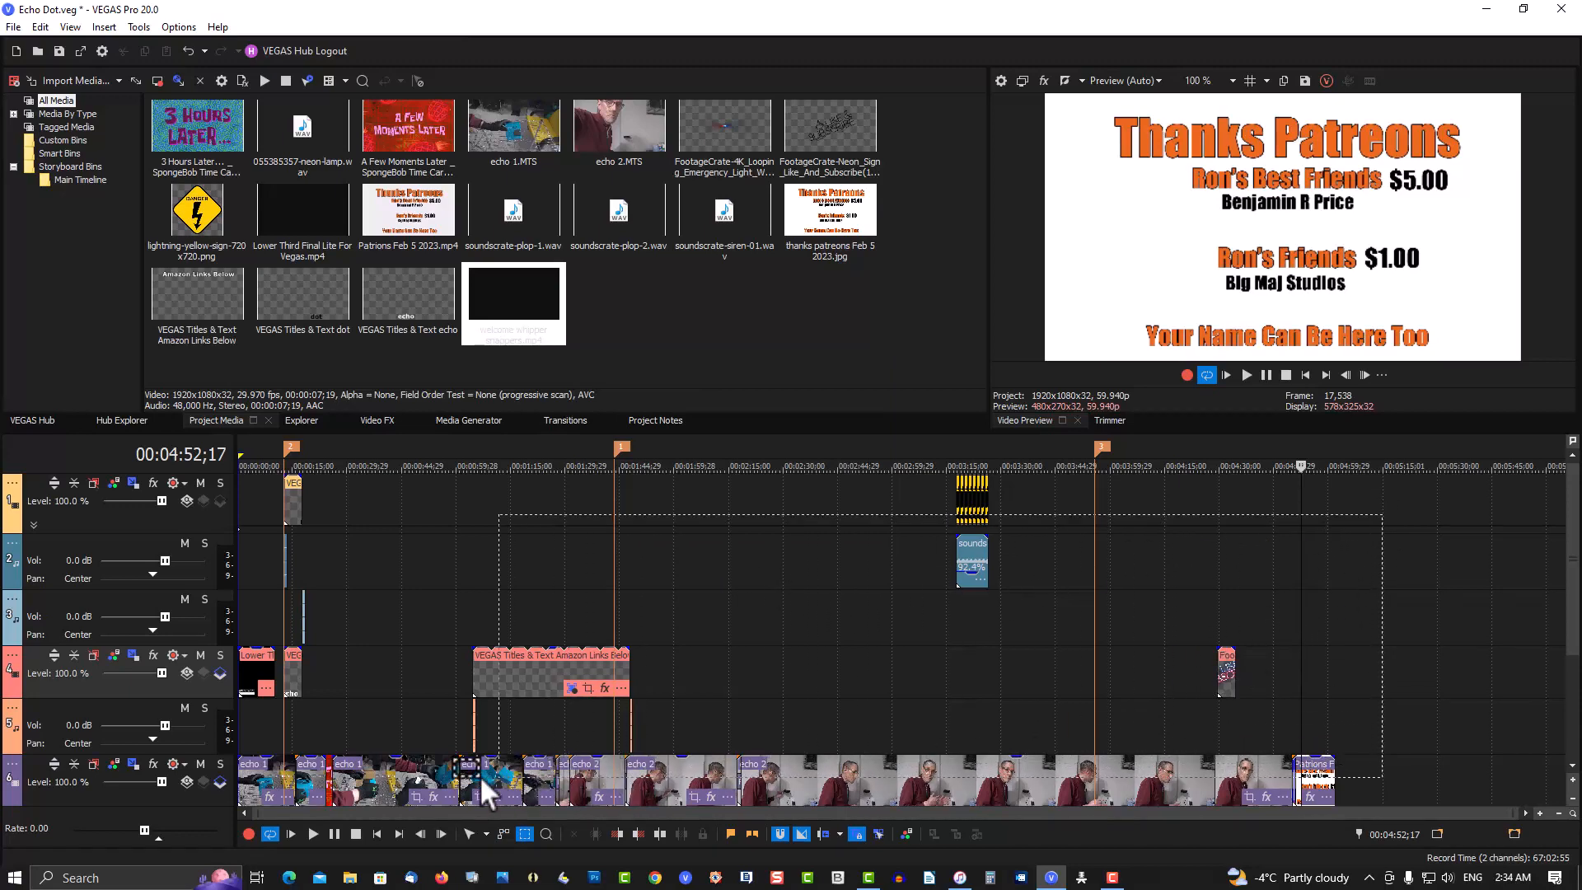
# Select every event on the timeline so they can be shifted later together.
pyautogui.press('ctrl+a')
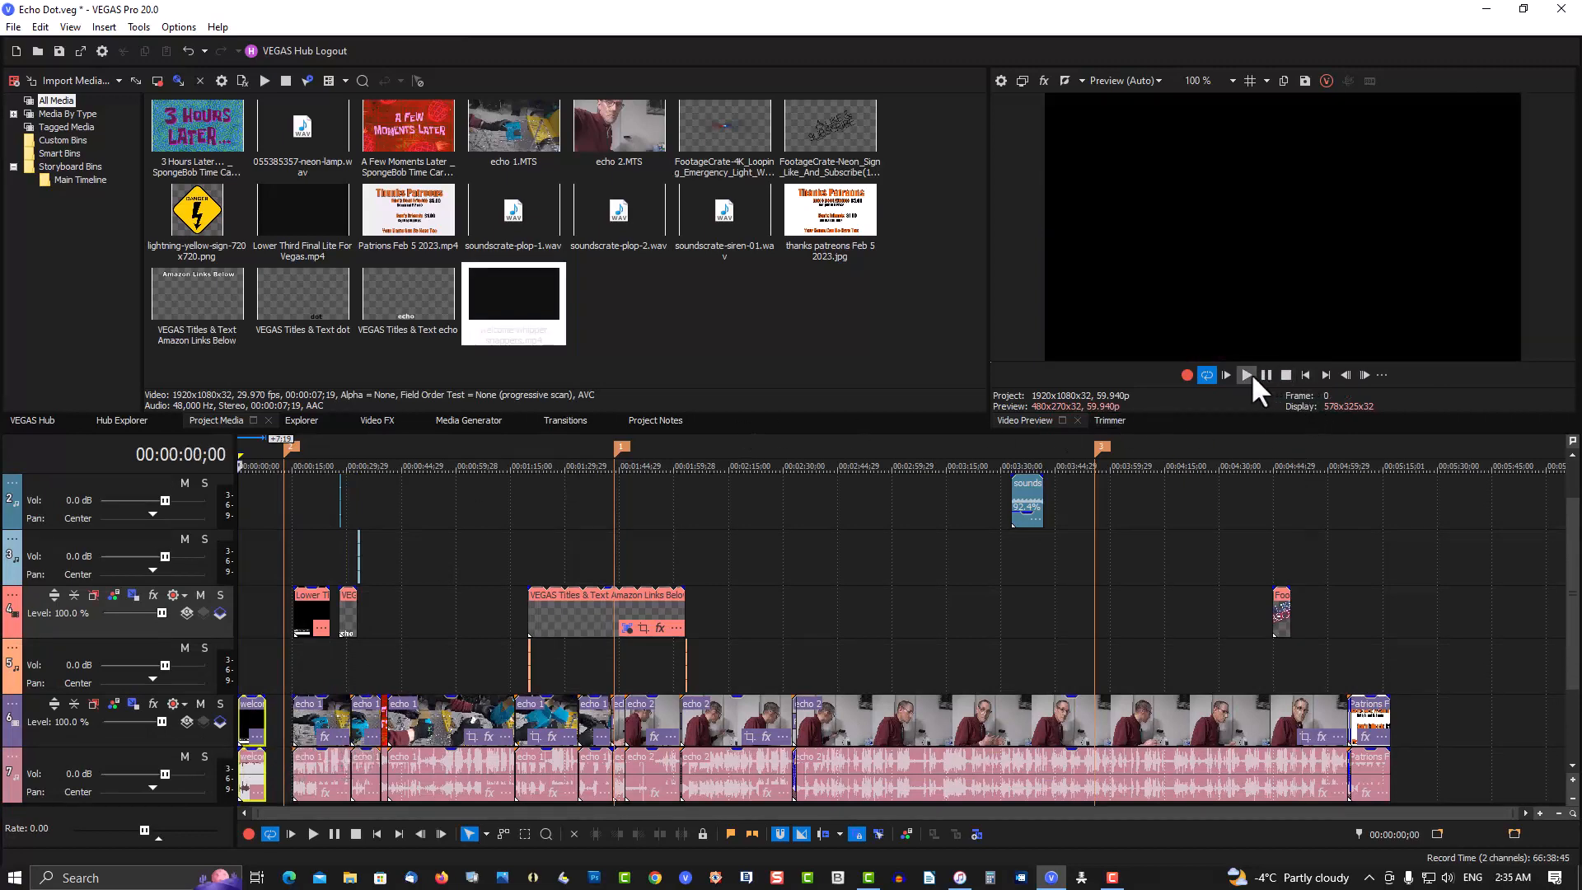
# Preview the new intro clip from the start, then halt playback and return to the beginning.
pyautogui.click(1245, 374)
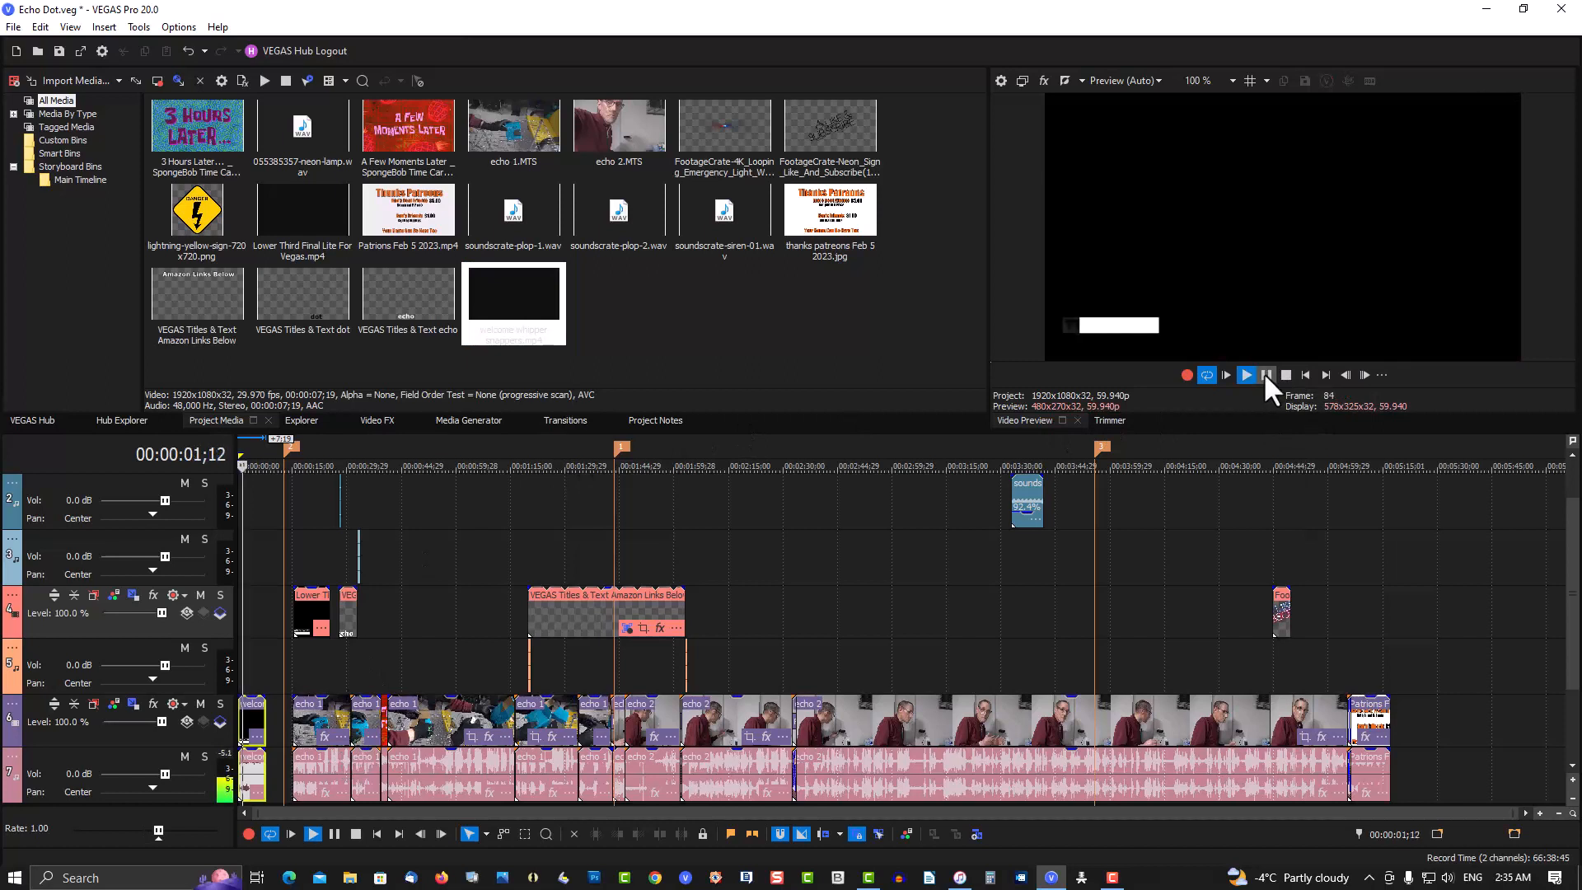
pyautogui.click(1224, 376)
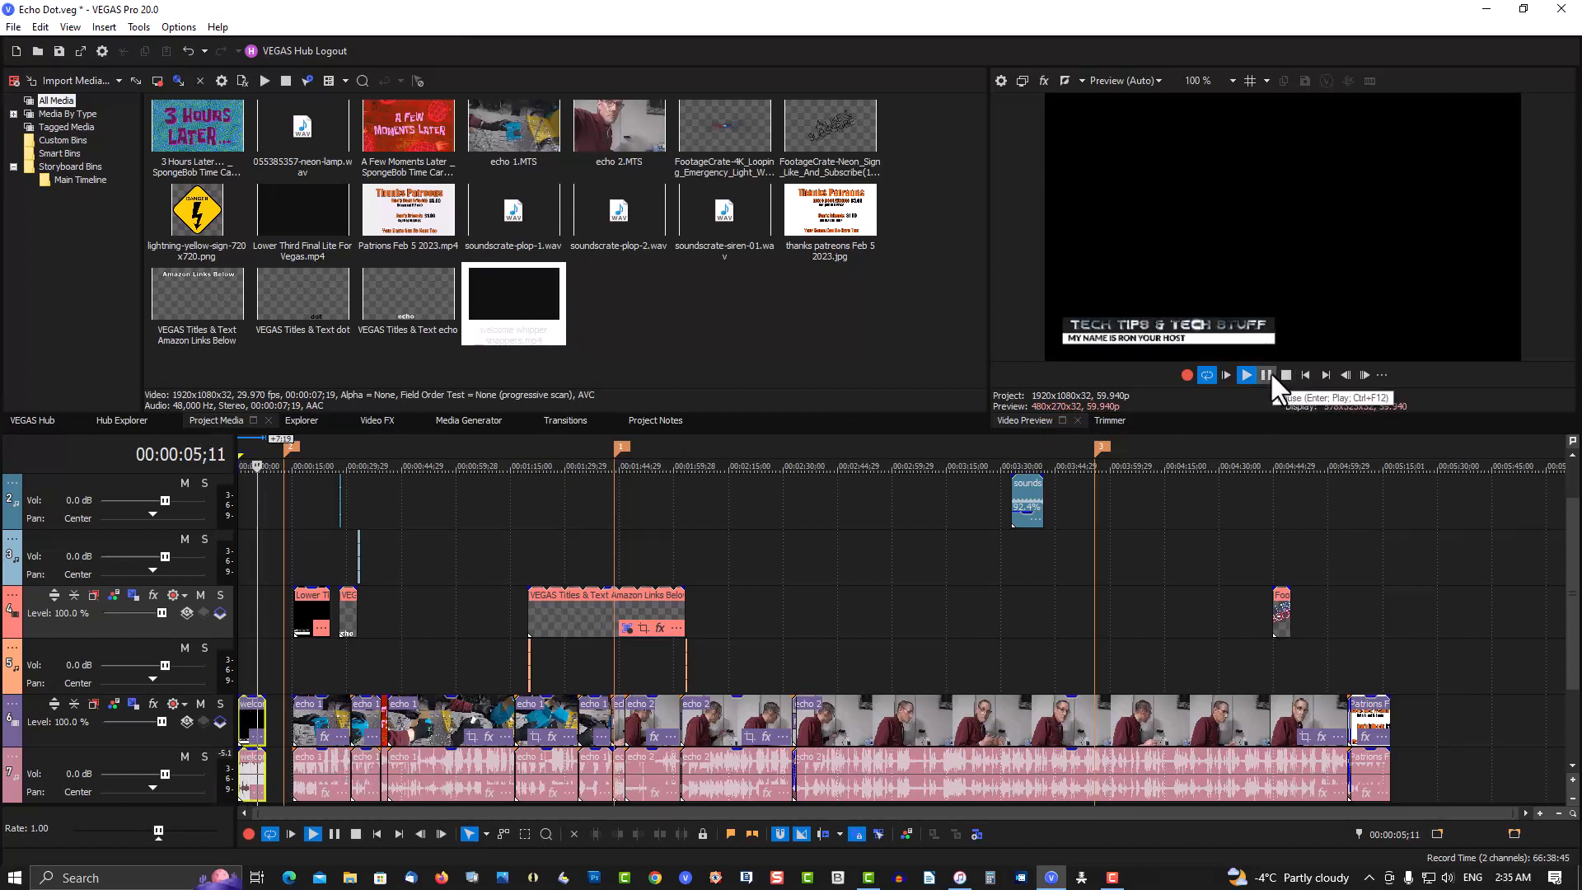
pyautogui.click(1246, 374)
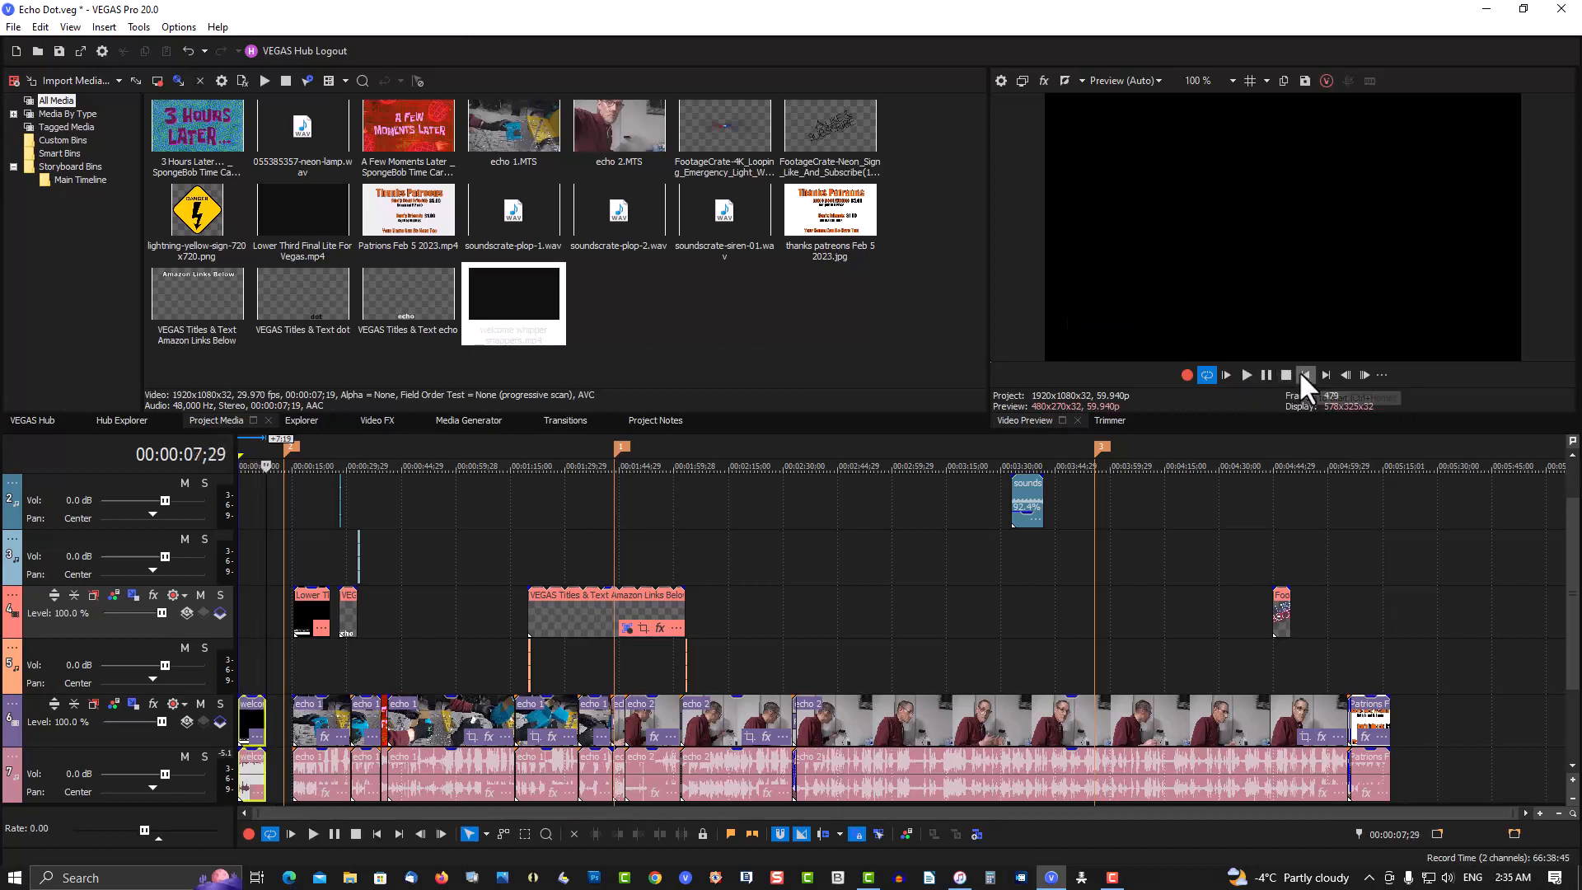
pyautogui.click(1305, 374)
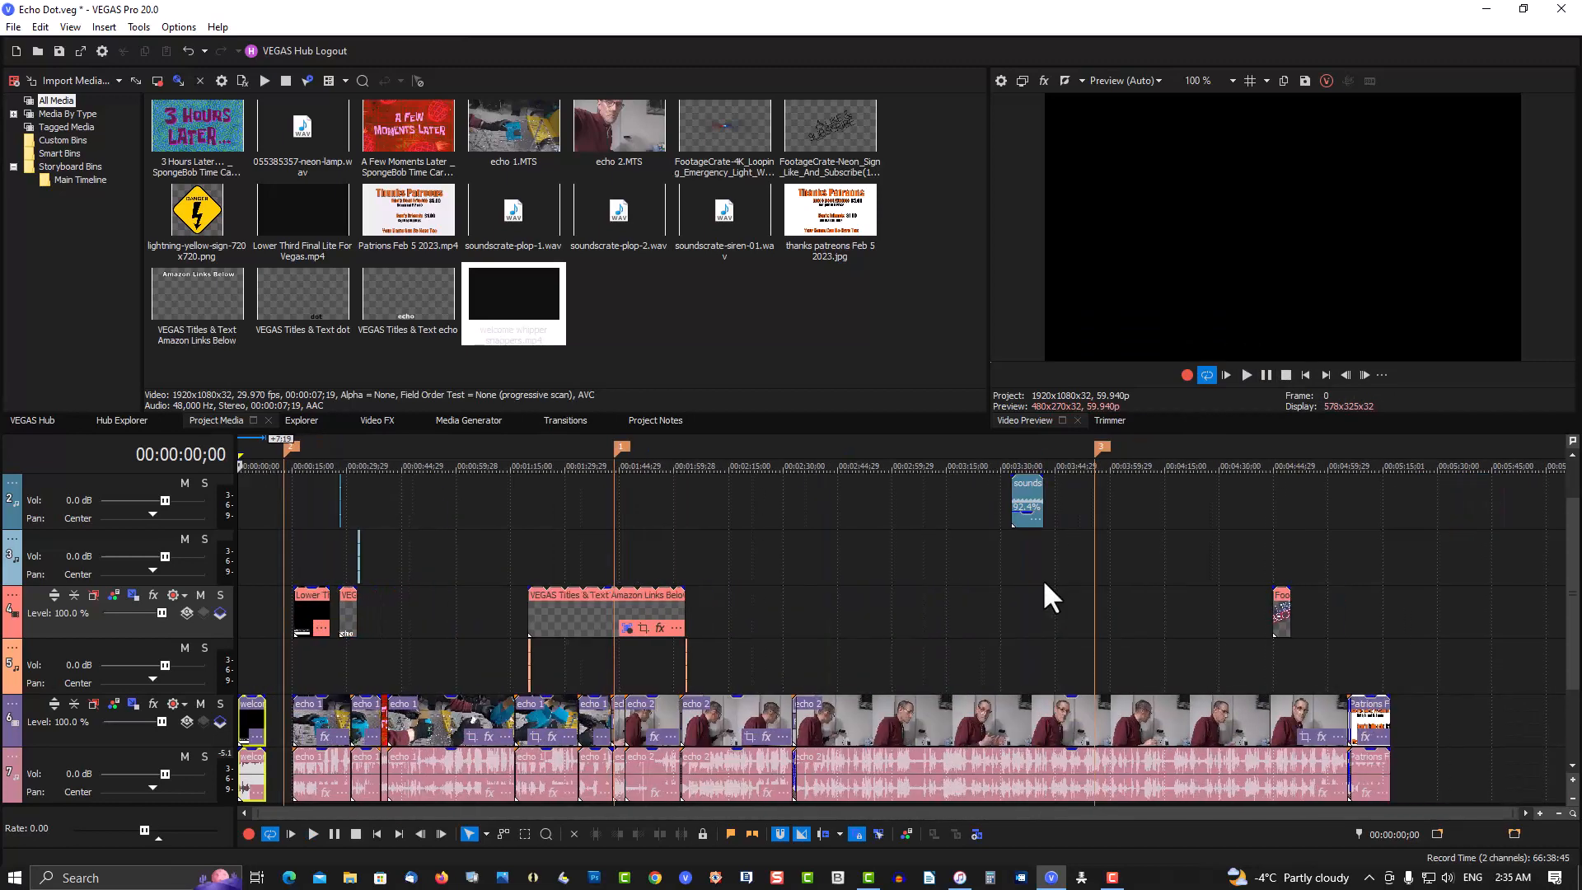
pyautogui.moveTo(1042, 588)
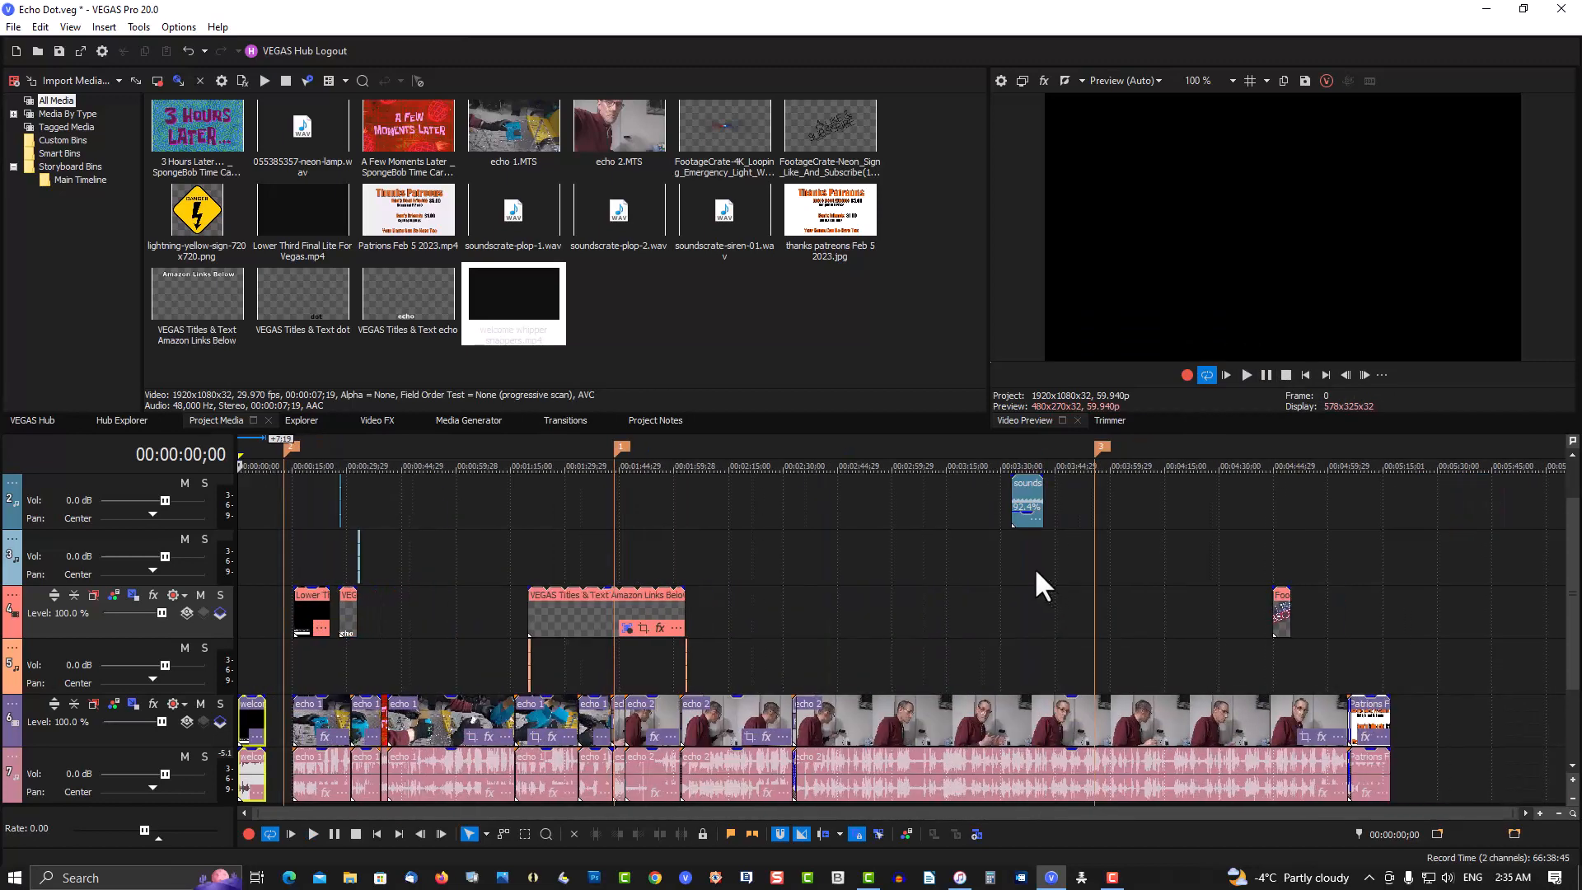
pyautogui.moveTo(883, 575)
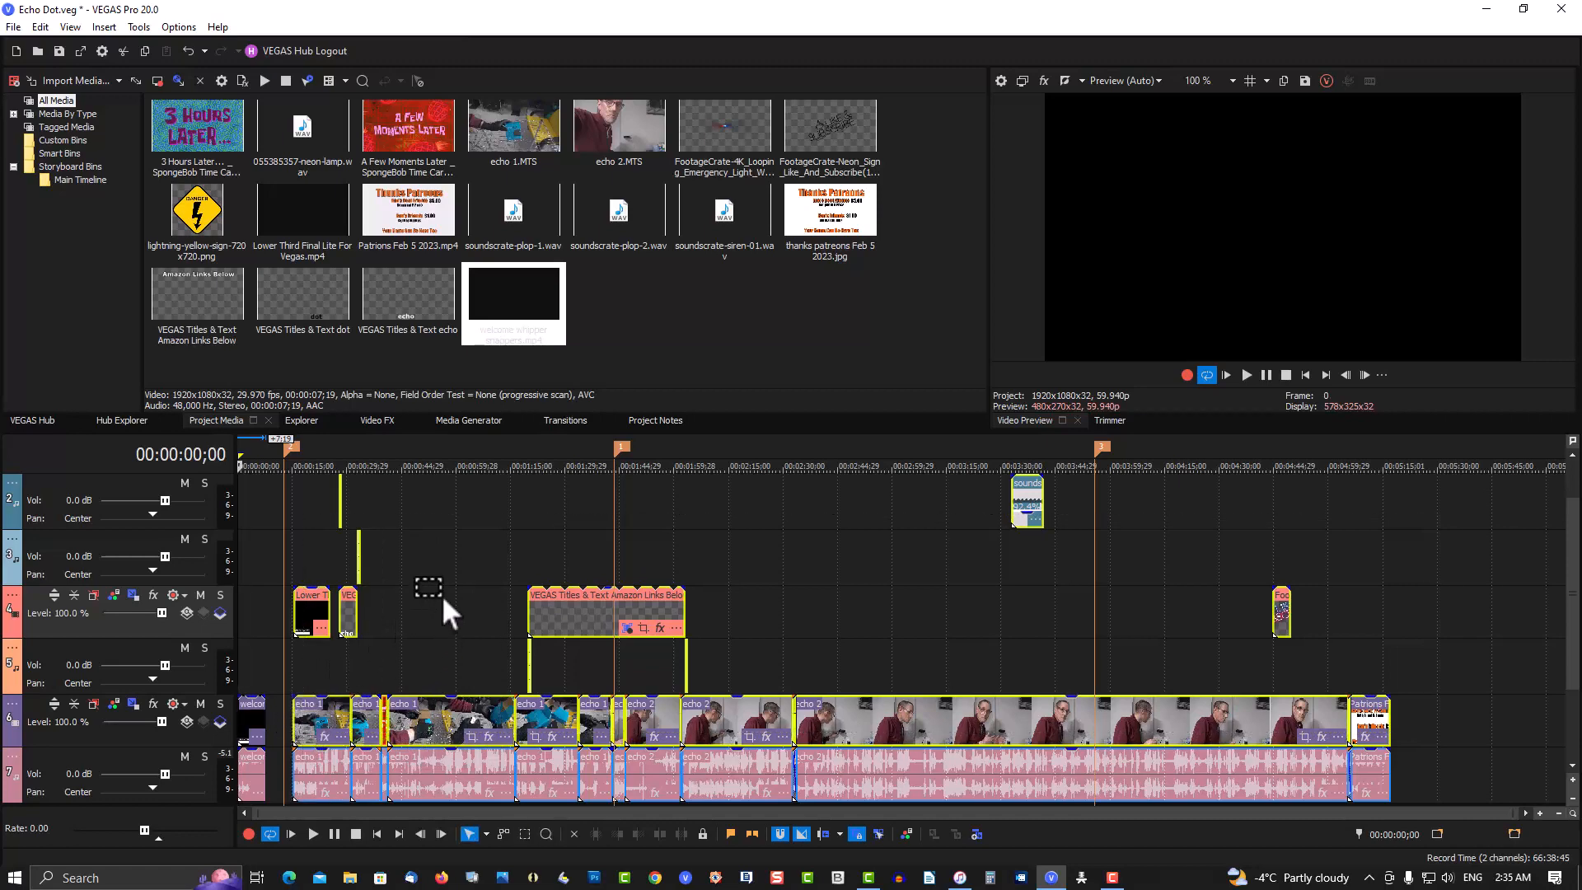
# Scroll the timeline back toward the start after closing the gap behind the intro.
pyautogui.hscroll(-3)
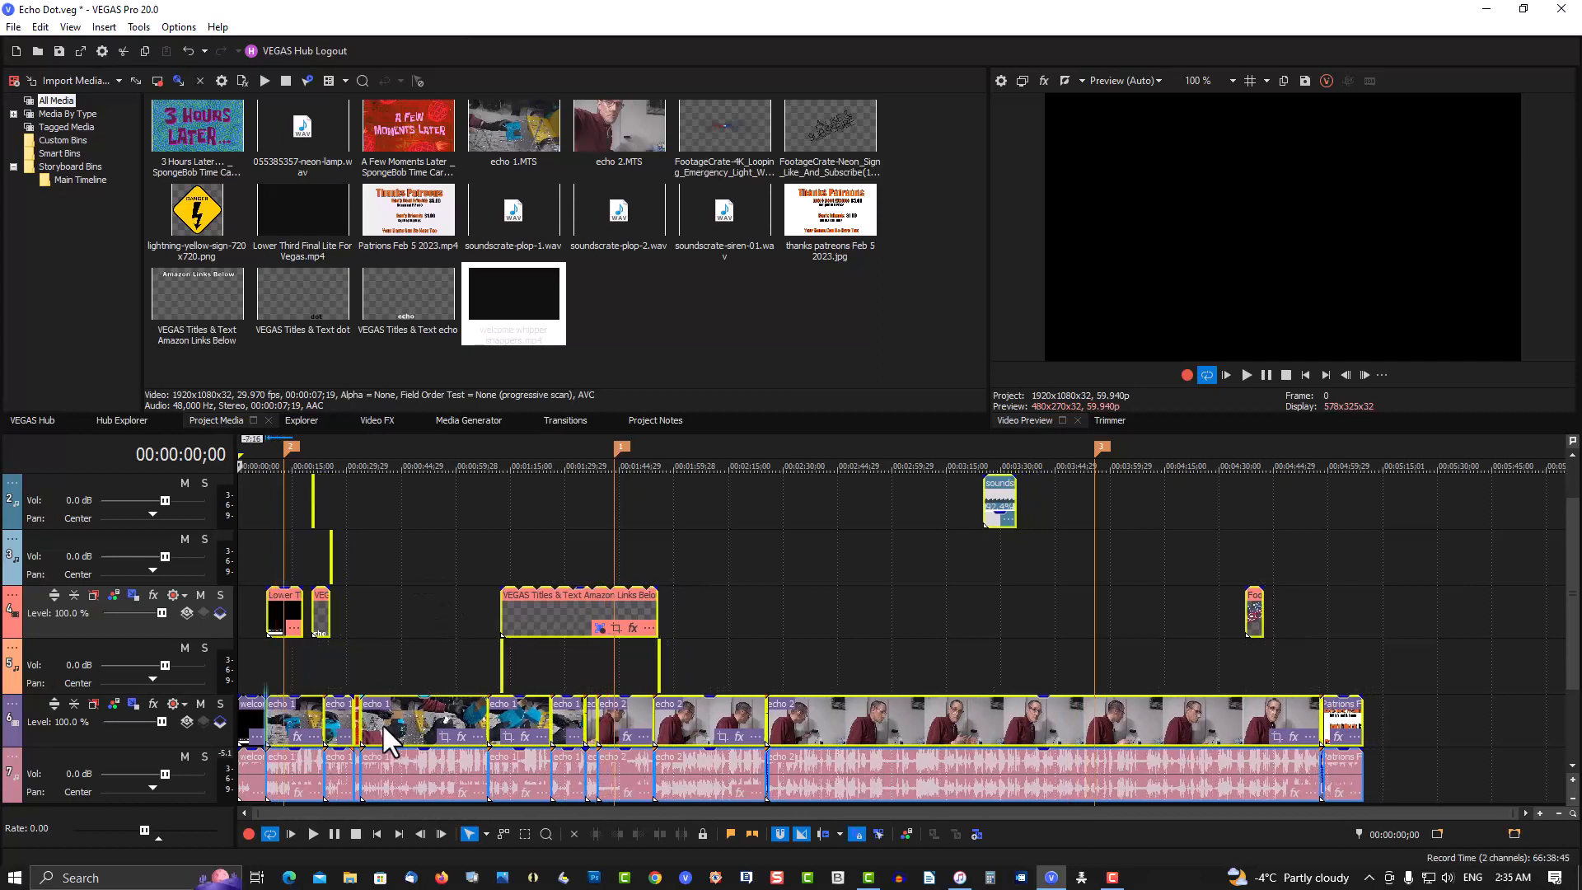
pyautogui.moveTo(255, 517)
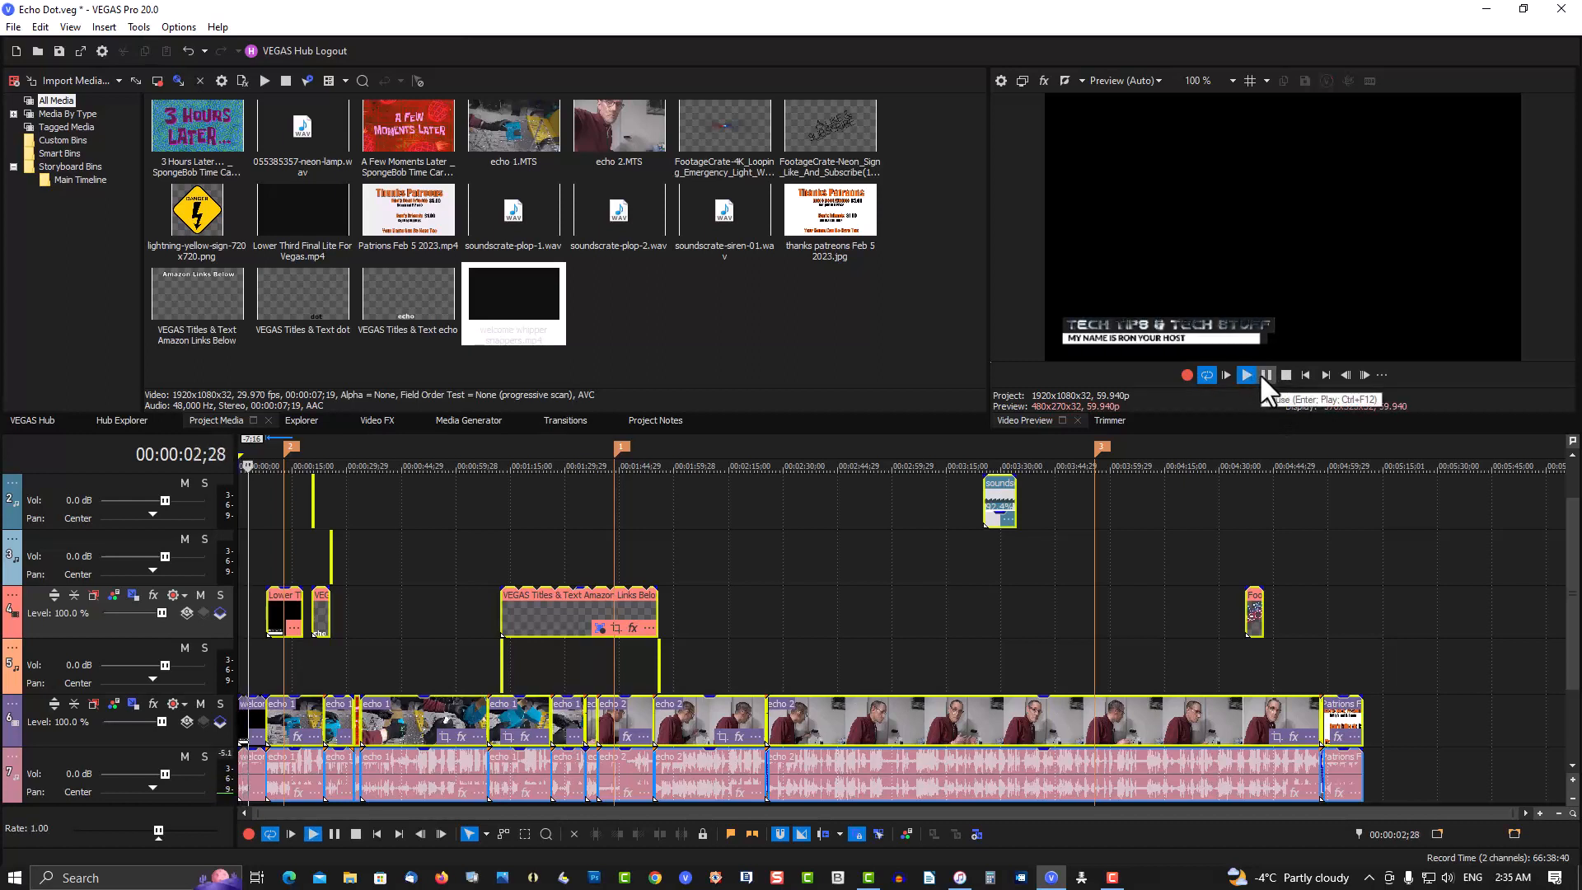
# Play the project from the intro into the following footage, then pause a few seconds in.
pyautogui.click(1245, 374)
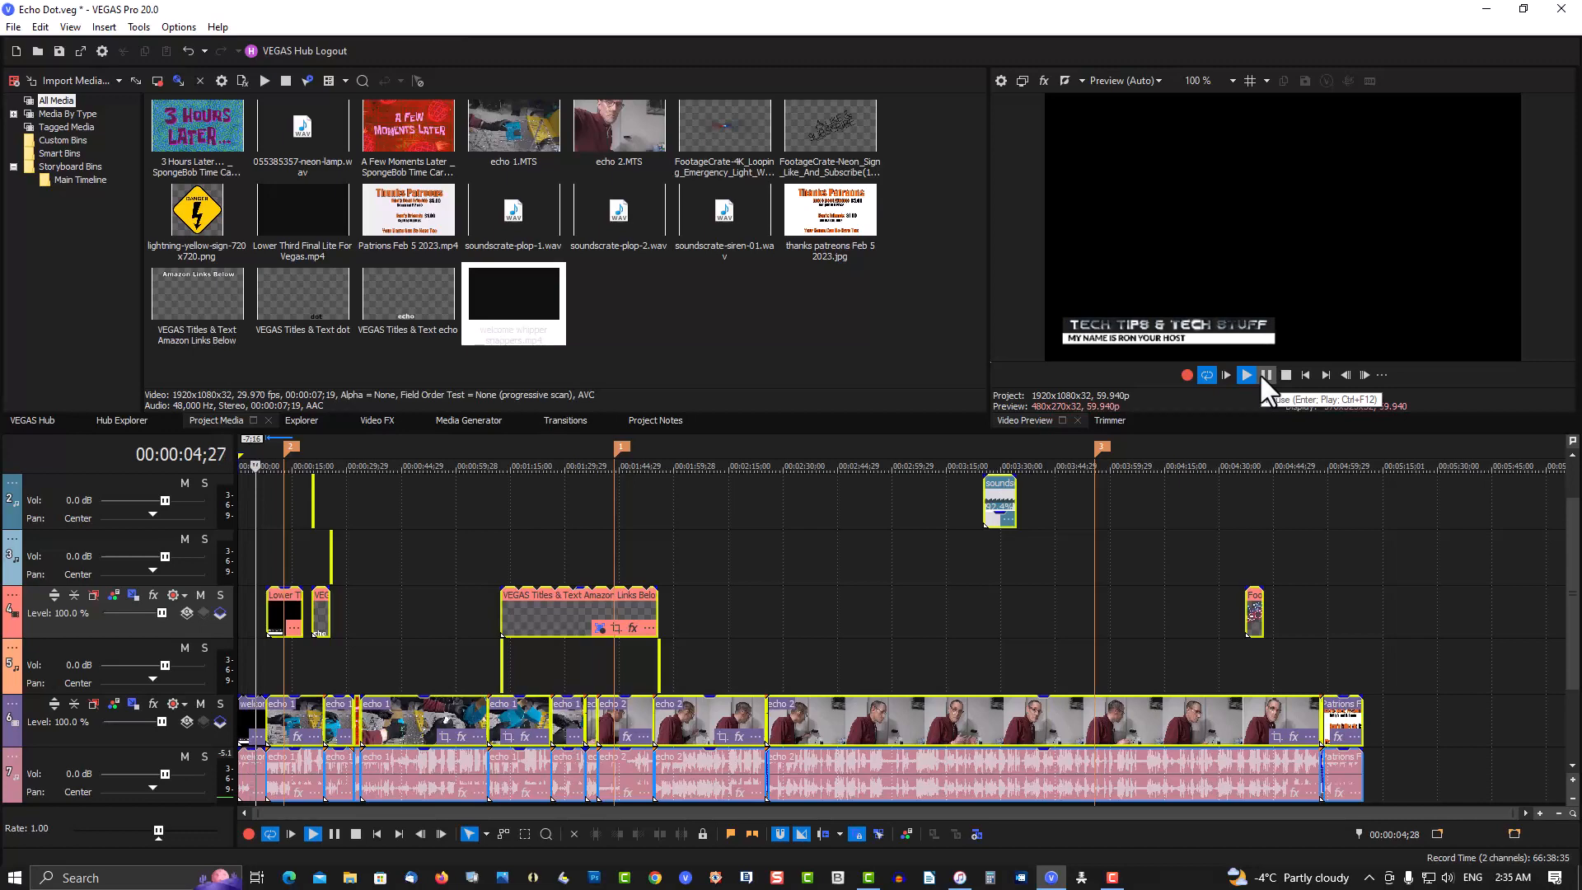
pyautogui.click(1246, 374)
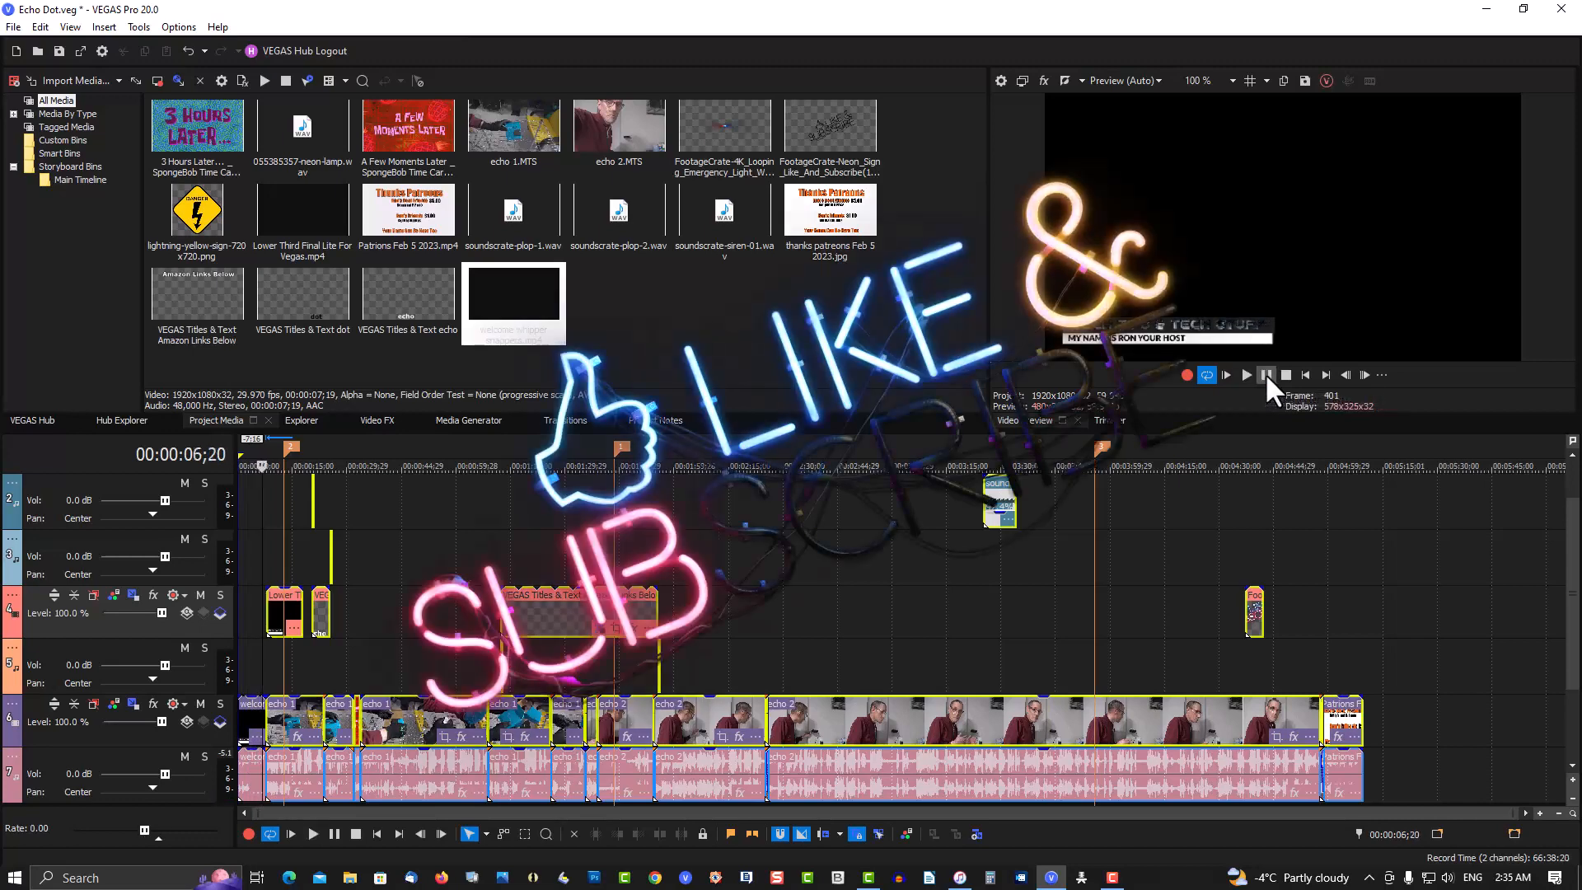